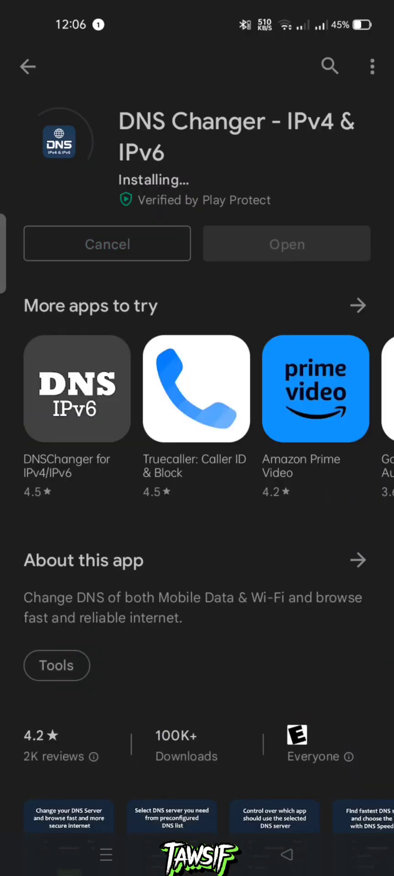
Launch DNS Changer, pass the welcome screen, view and close the crown Pro upgrade offer
click(286, 243)
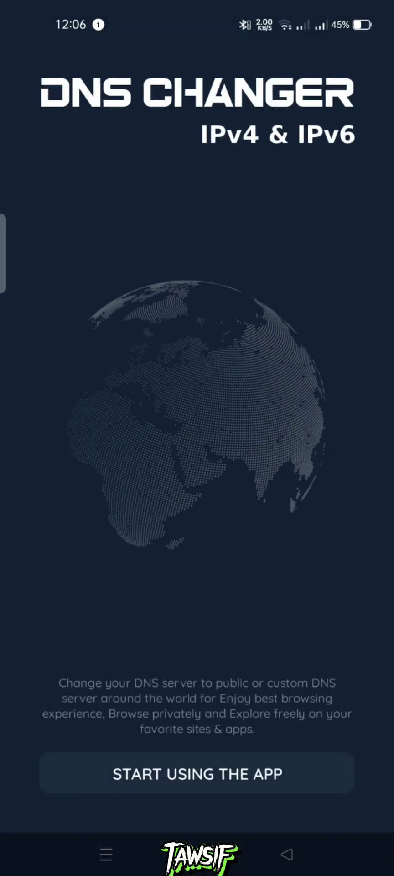
click(197, 773)
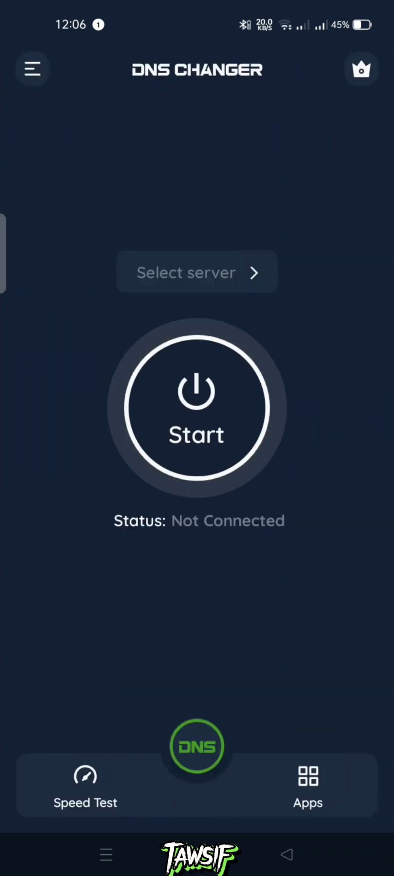
click(361, 68)
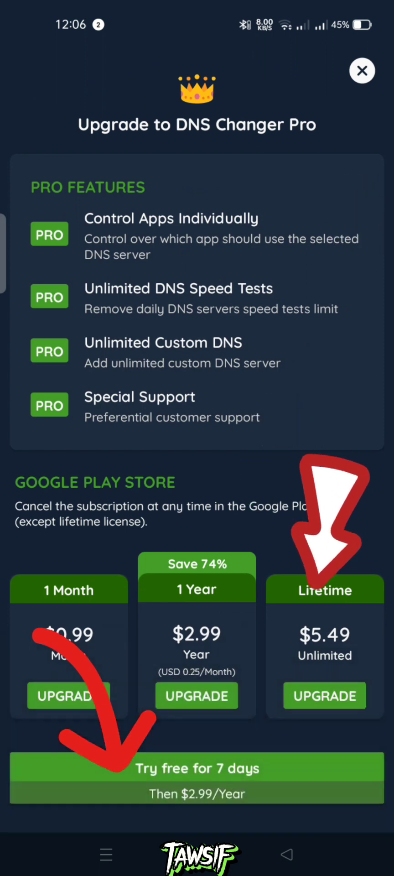
click(362, 71)
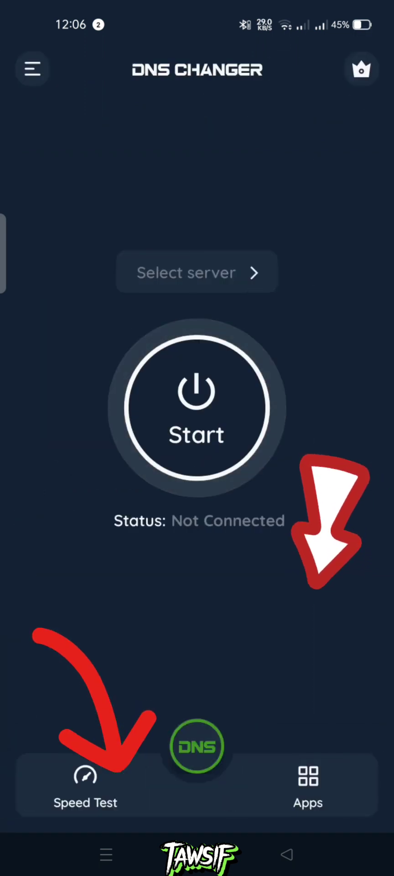
click(32, 69)
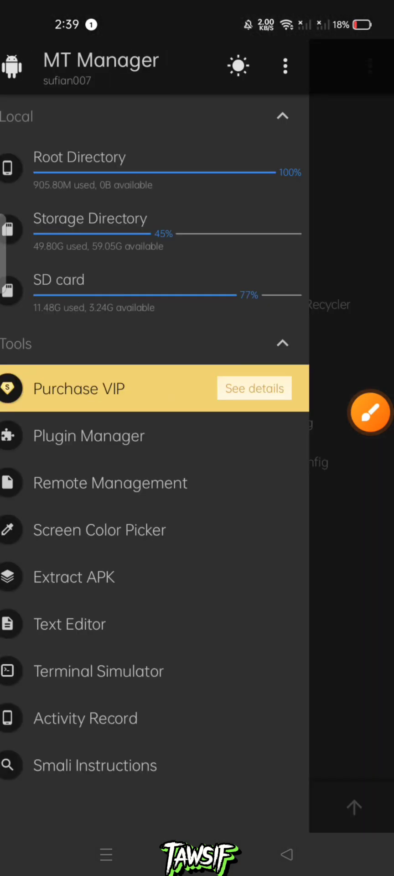
Load DNS Changer_2.1.apks from MT2/apks into AntiSplit VIP and run Merge
click(74, 577)
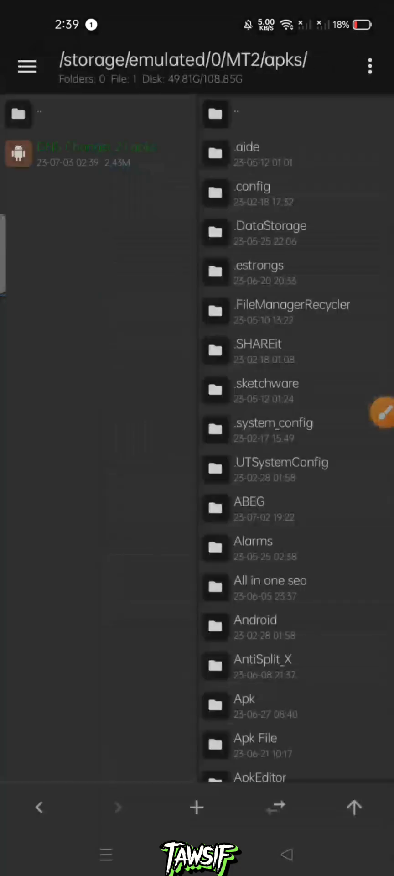
key(HOME)
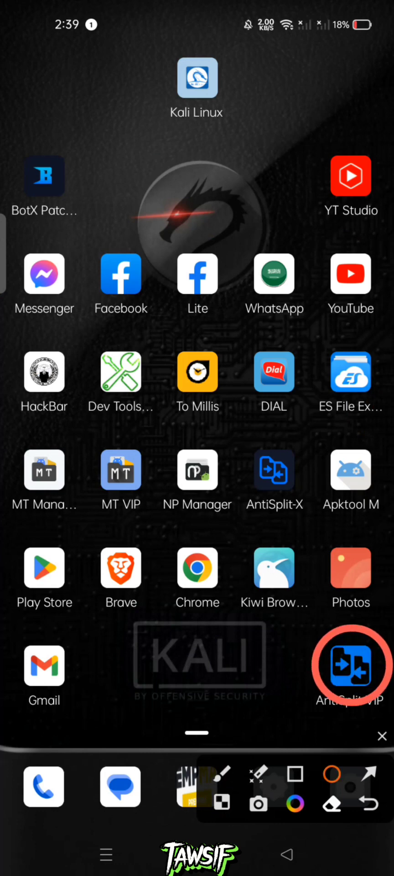
click(383, 736)
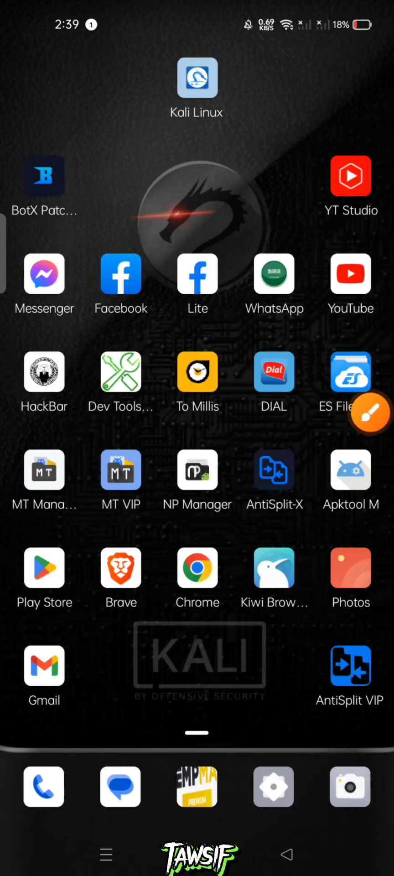
click(351, 667)
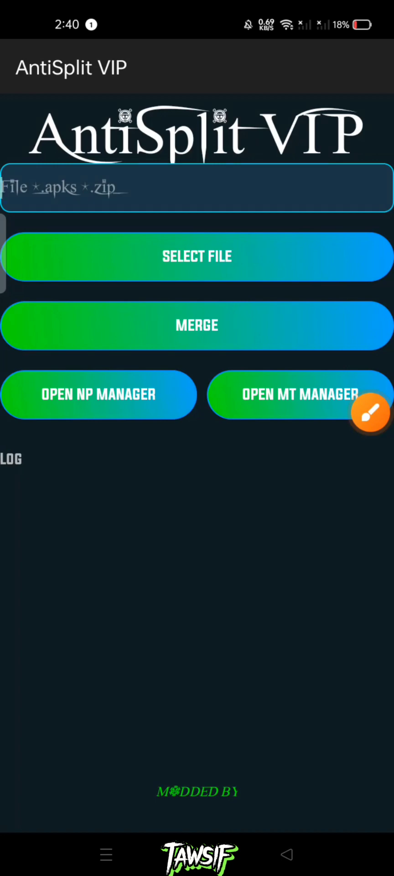
click(196, 256)
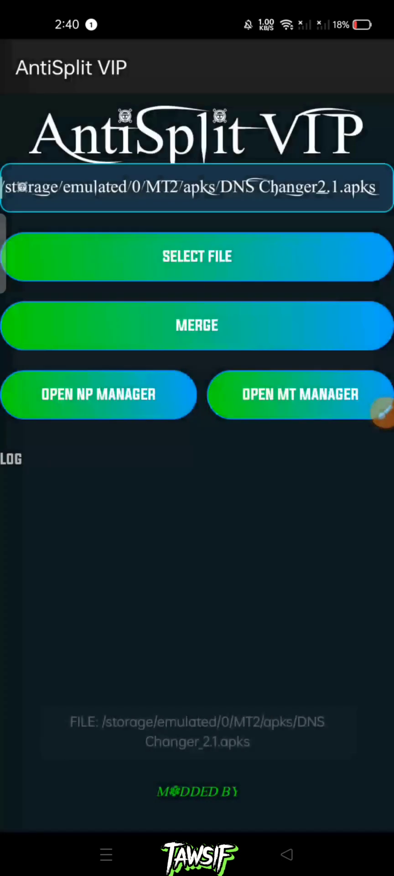
click(197, 325)
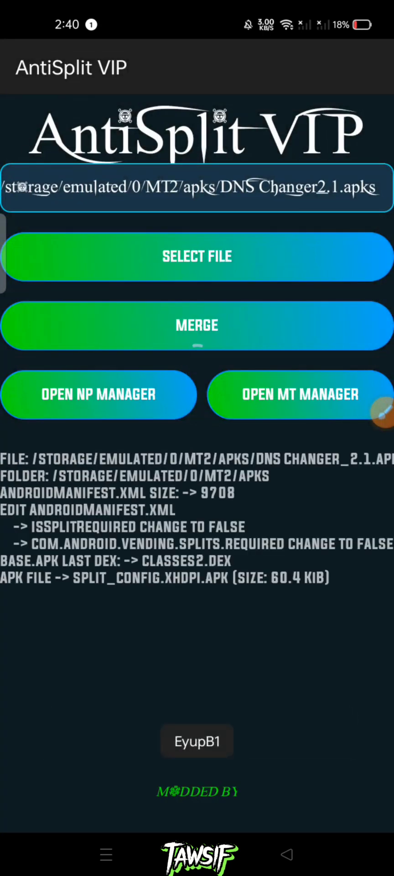
click(196, 325)
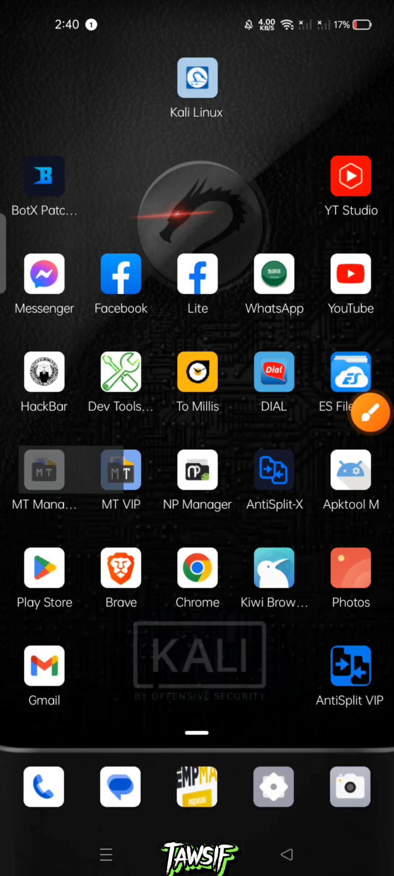
Delete DNS Changer_2.1.apks and browse into the merged DNS Changer_2.1_apks.apk
click(43, 470)
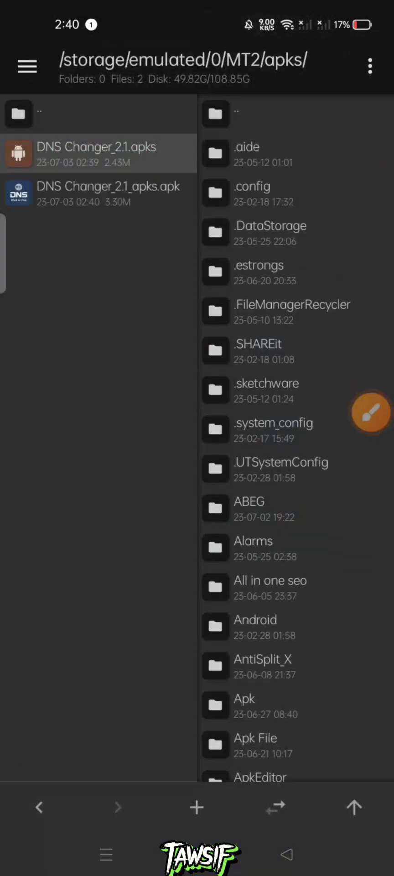
click(98, 153)
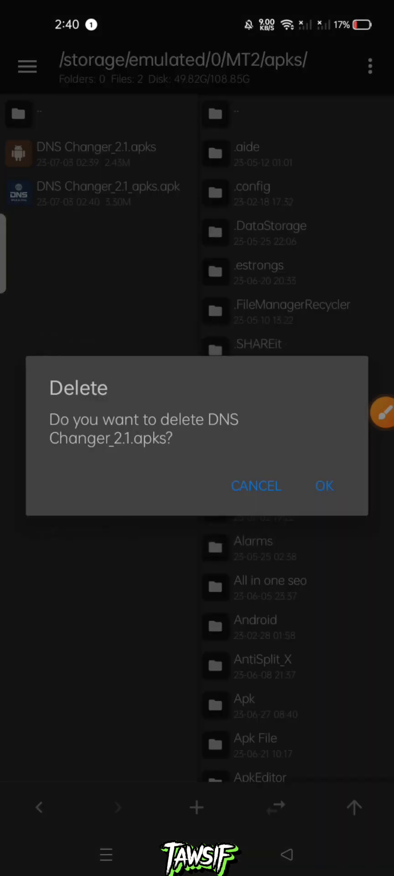
click(325, 485)
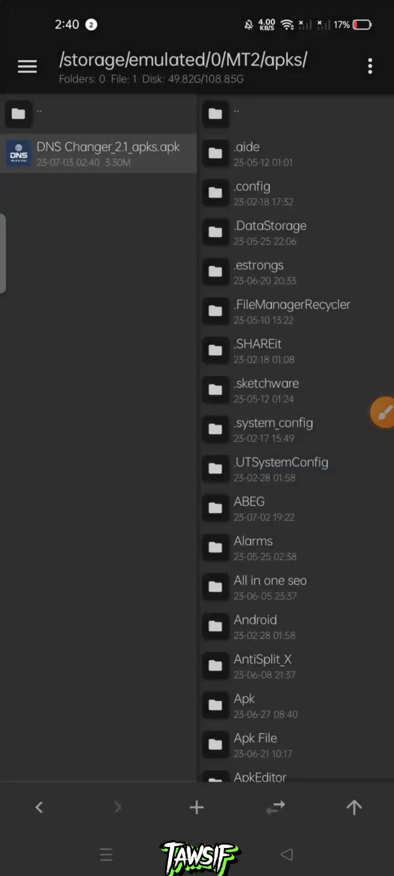
click(99, 153)
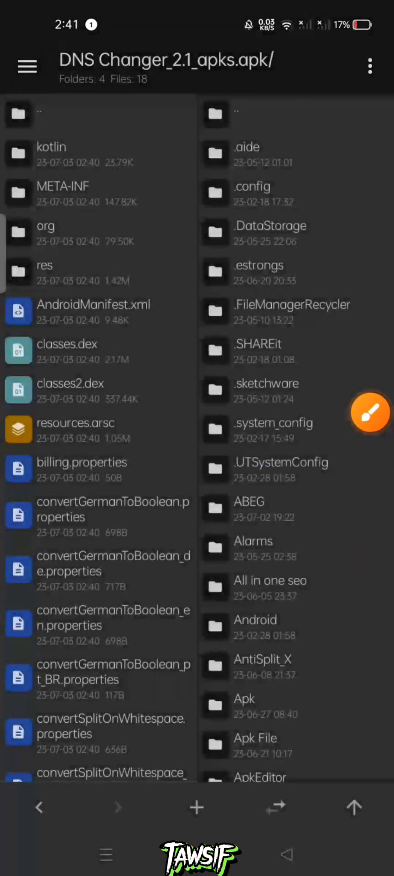
In Arsc Editor on resources.arsc, run a String value search for 'pro version'
click(76, 429)
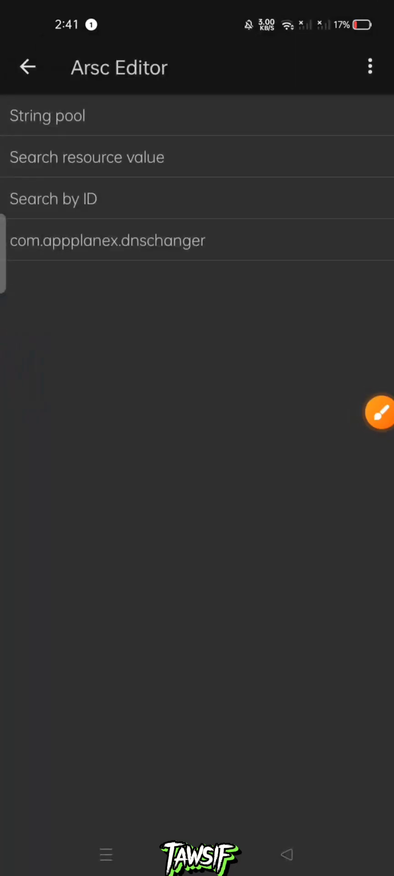
click(379, 412)
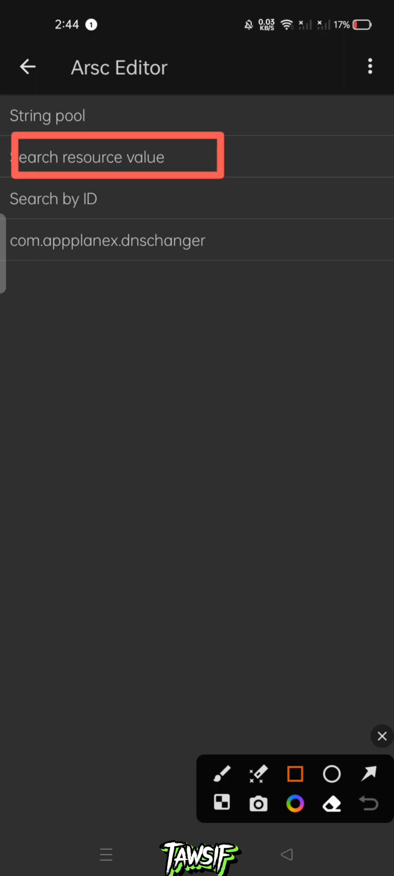
click(117, 156)
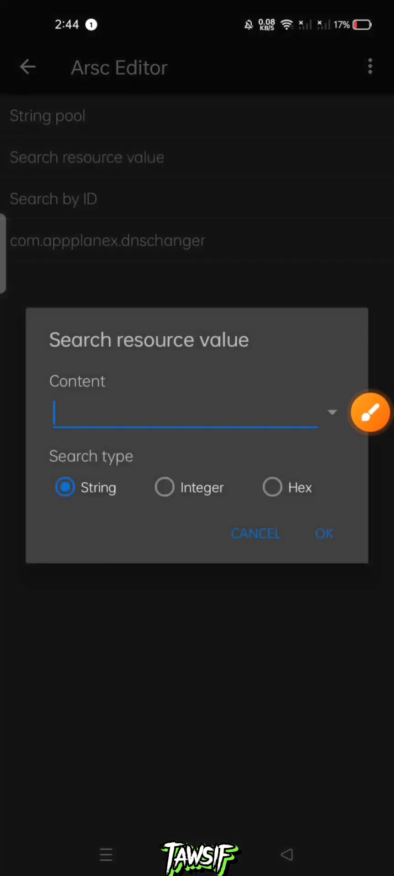
text(pro version)
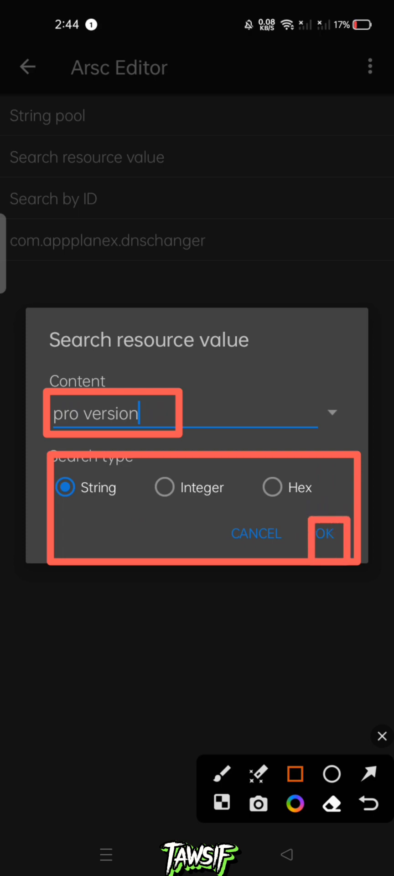
click(324, 534)
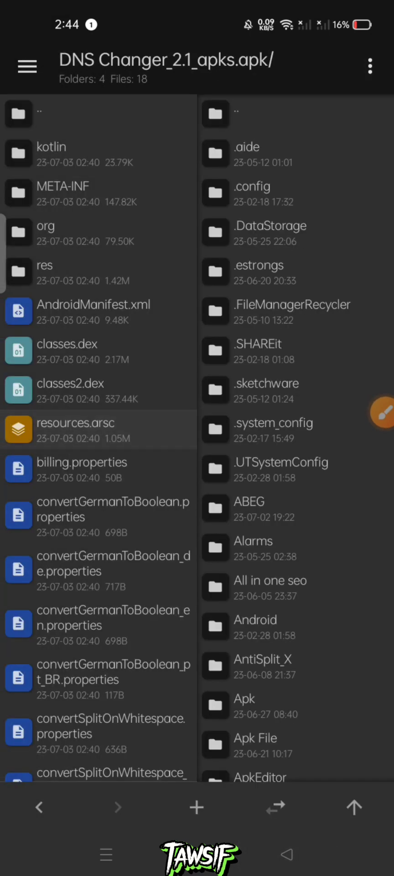
In Dex Editor plus on classes.dex, search hex Integer 7f120129, hitting MainHomeActivity
click(66, 352)
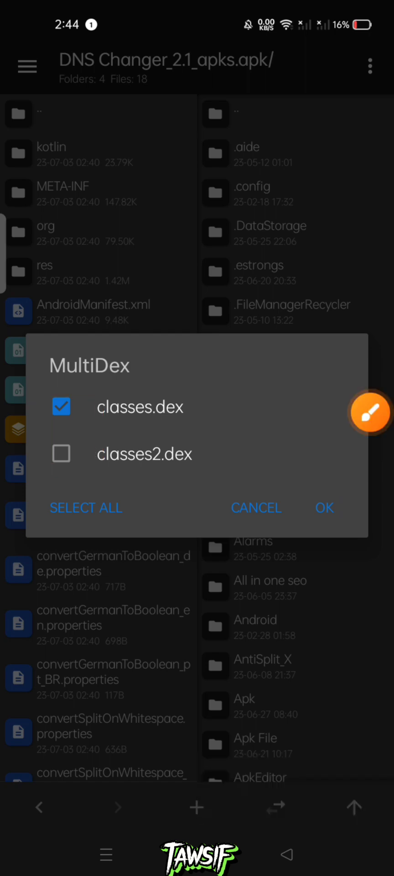
click(324, 508)
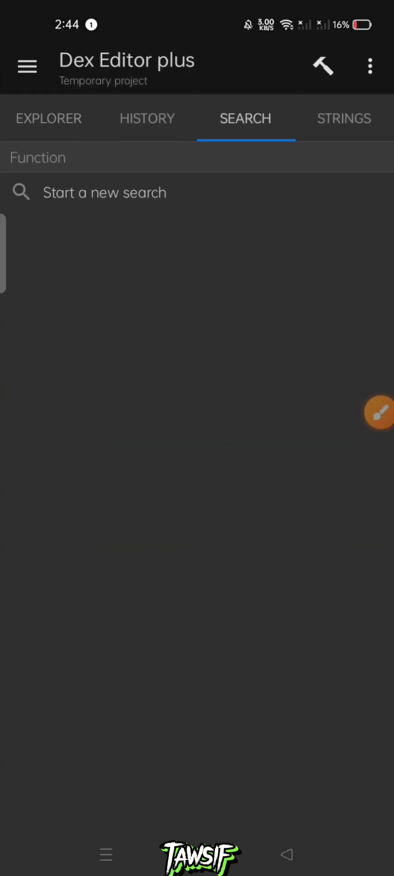
click(105, 192)
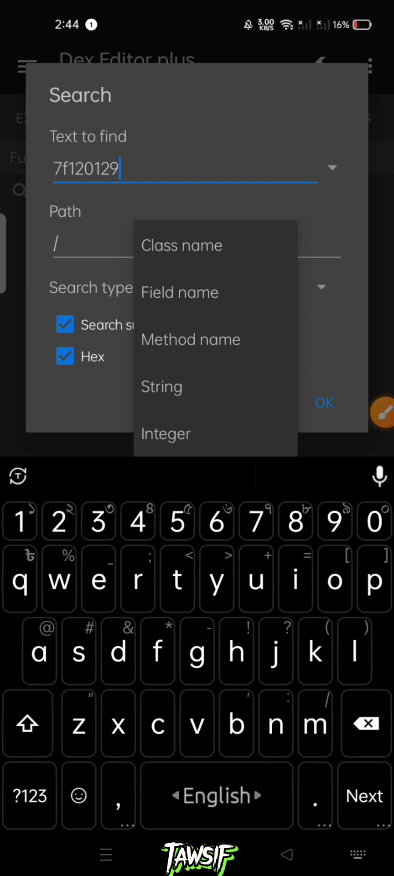
click(165, 434)
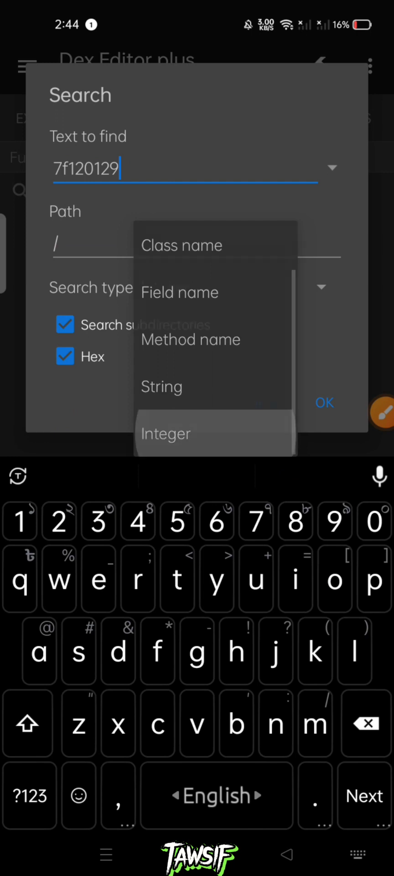
click(165, 434)
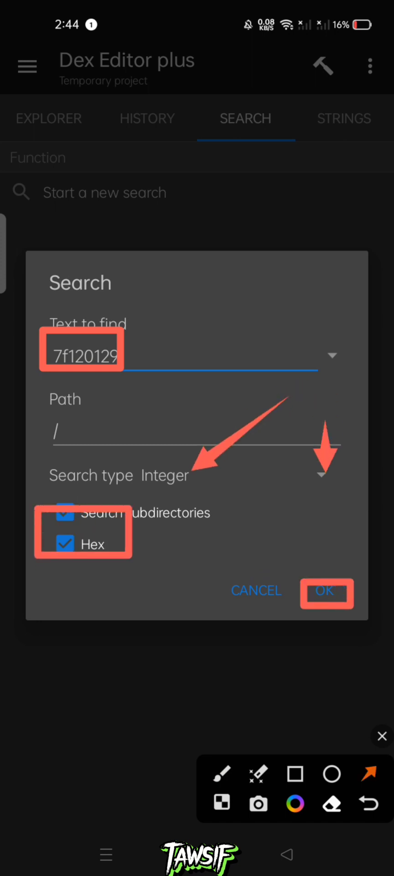
click(326, 590)
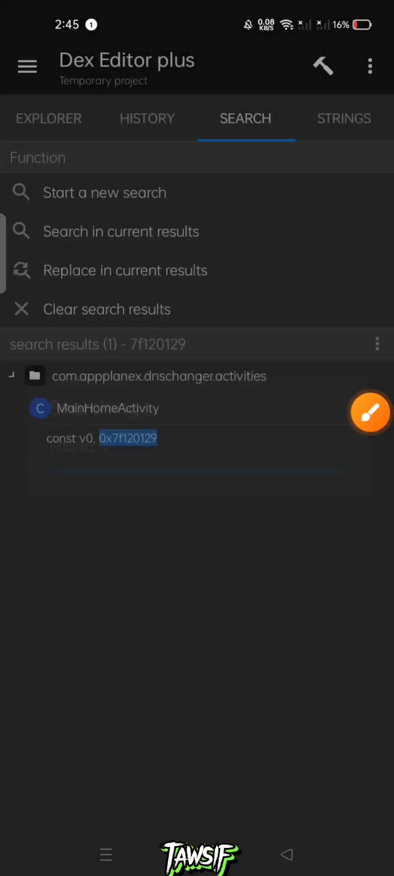
click(370, 412)
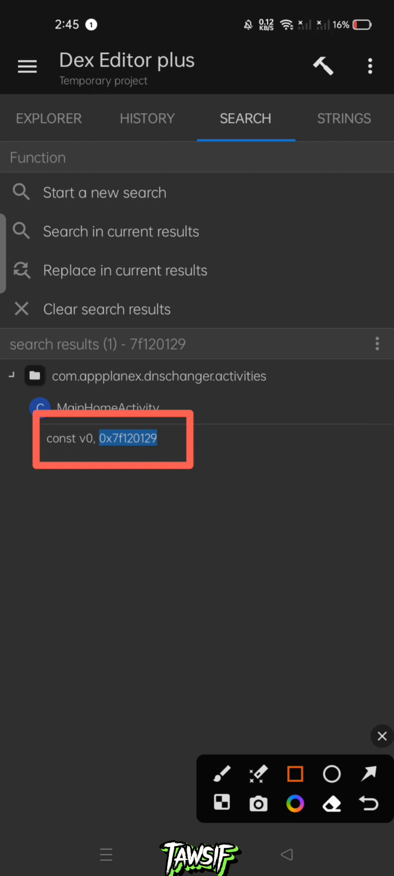
Replace 'move-result v0' after the h()Z call with 'const/4 v0, 0x1', then jump into h()Z
click(111, 439)
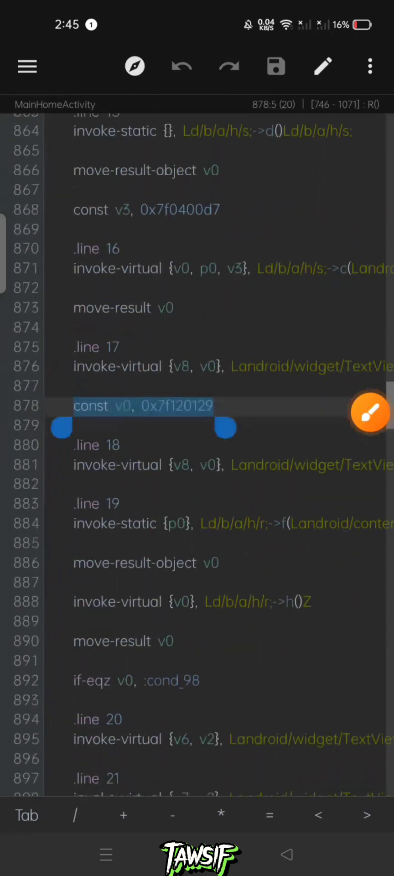
scroll(up, 3)
text(cons)
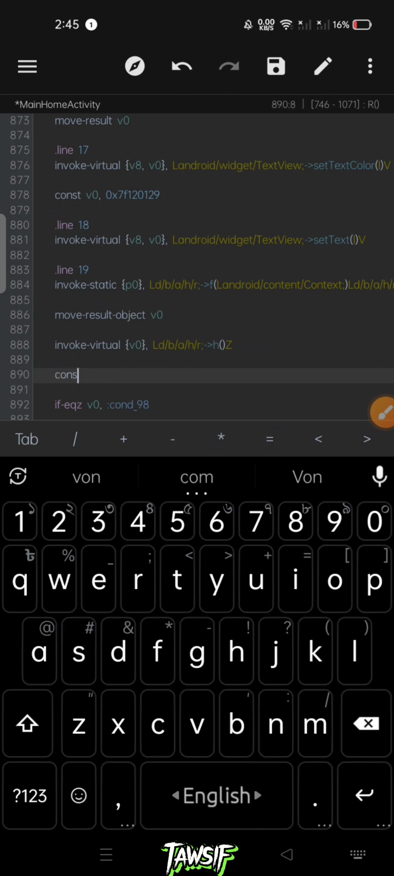
text(t/)
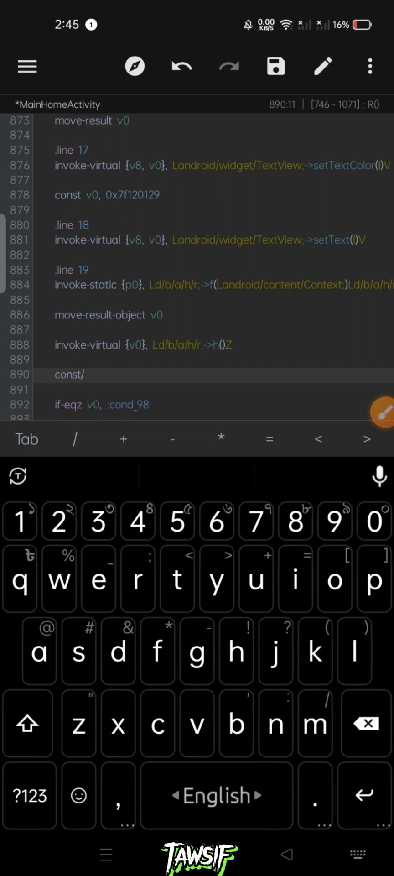
text(4 g0)
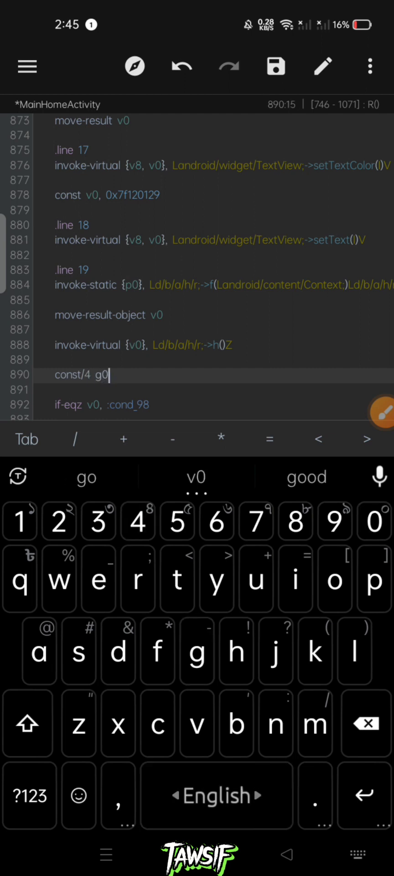
key(Backspace)
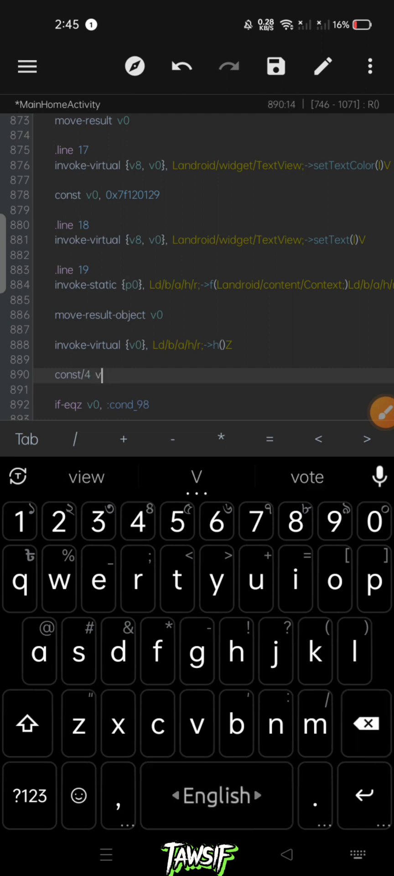
text(,)
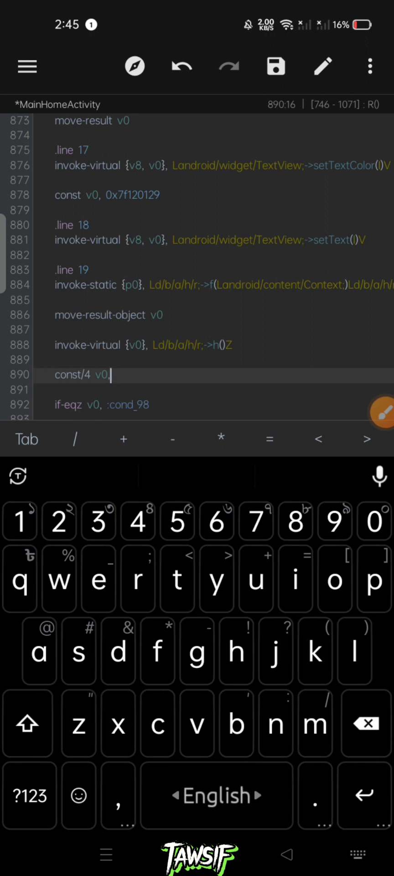
text(0x)
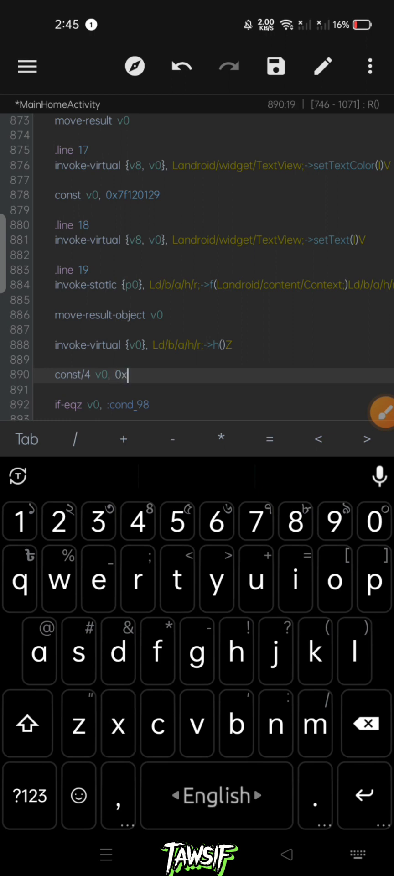
text(1)
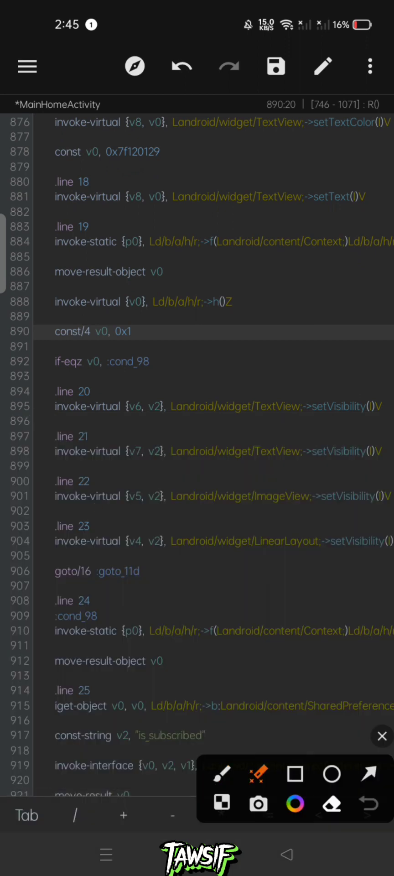
drag(108, 348, 134, 347)
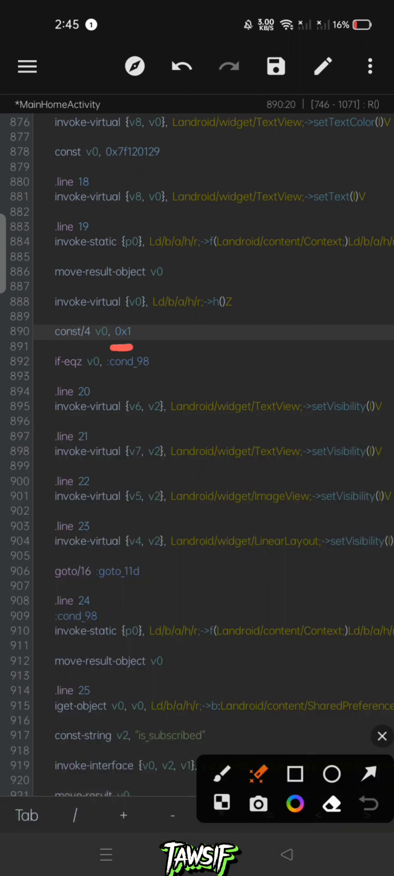
click(295, 774)
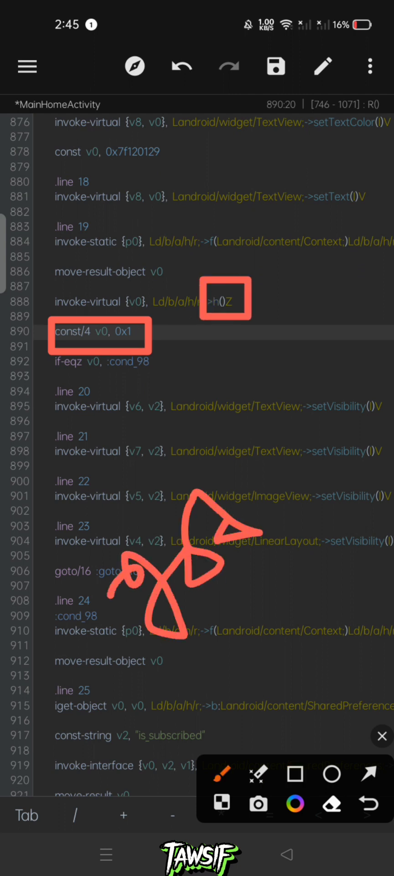
click(382, 736)
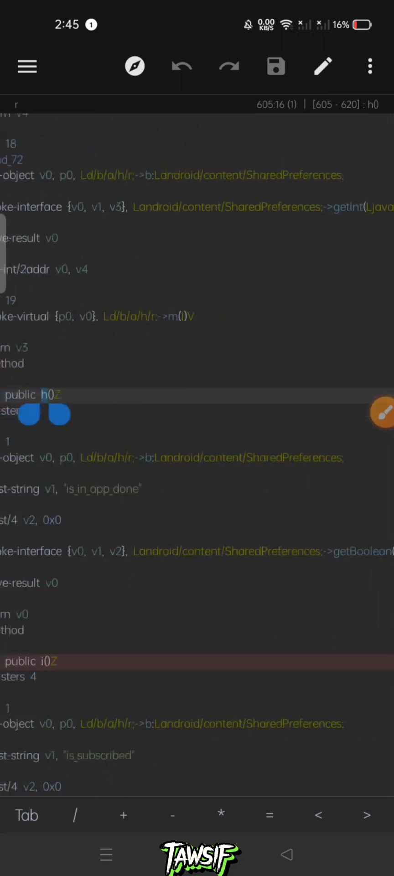
In h()Z replace 'move-result v0' with 'const/4 v0, 0x1' and save the class
scroll(down, 3)
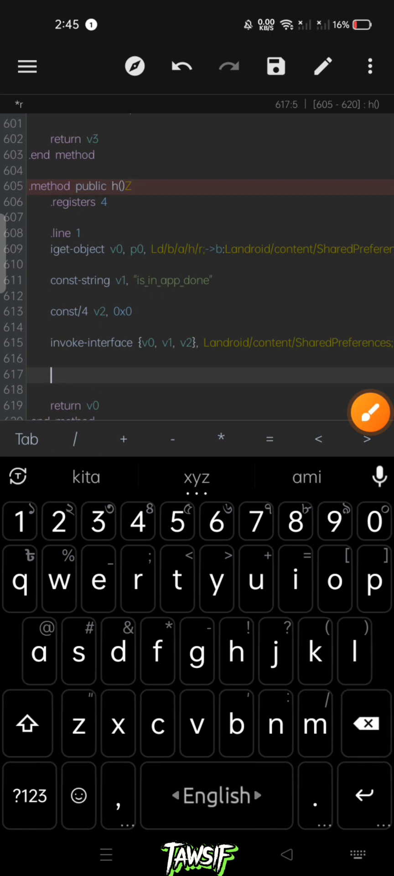
text(cons)
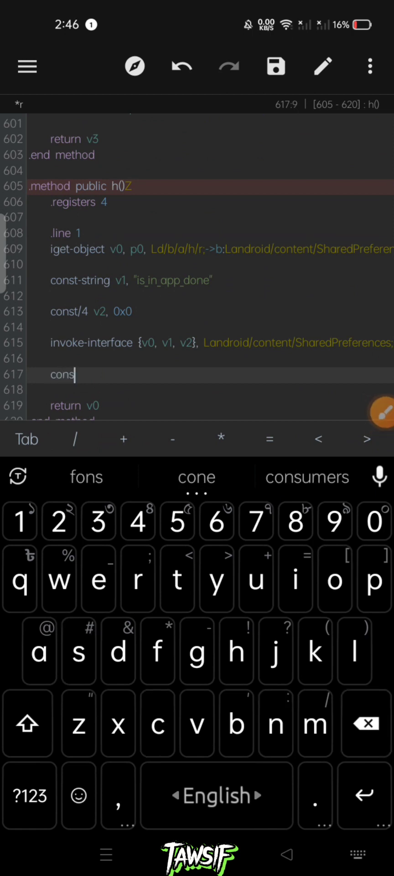
text(t/4 v0, 0)
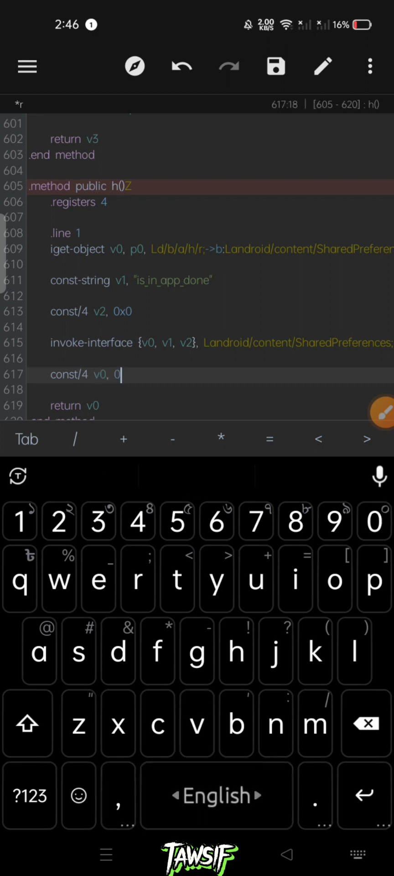
text(x1)
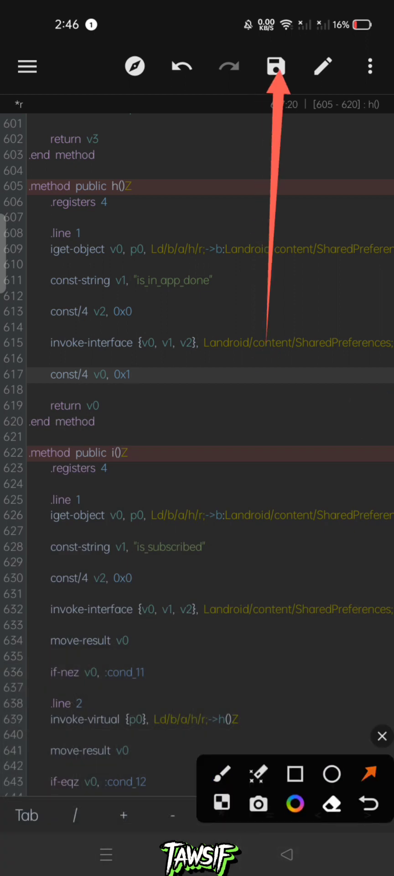
click(276, 65)
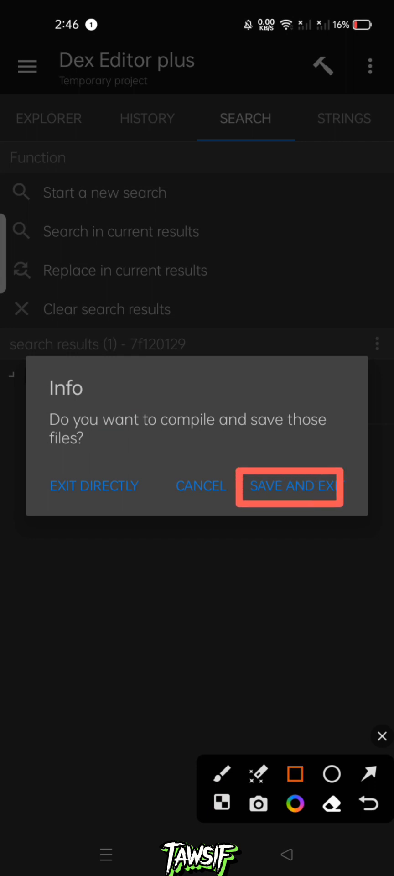
Choose SAVE AND EXIT to compile classes.dex back into the APK
click(290, 486)
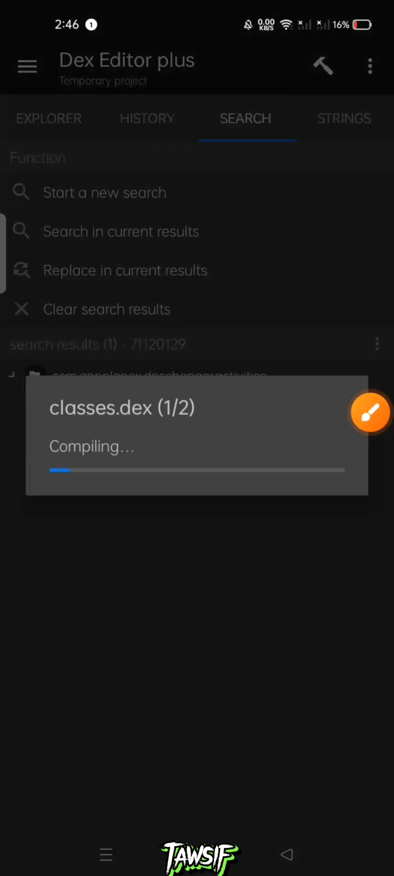